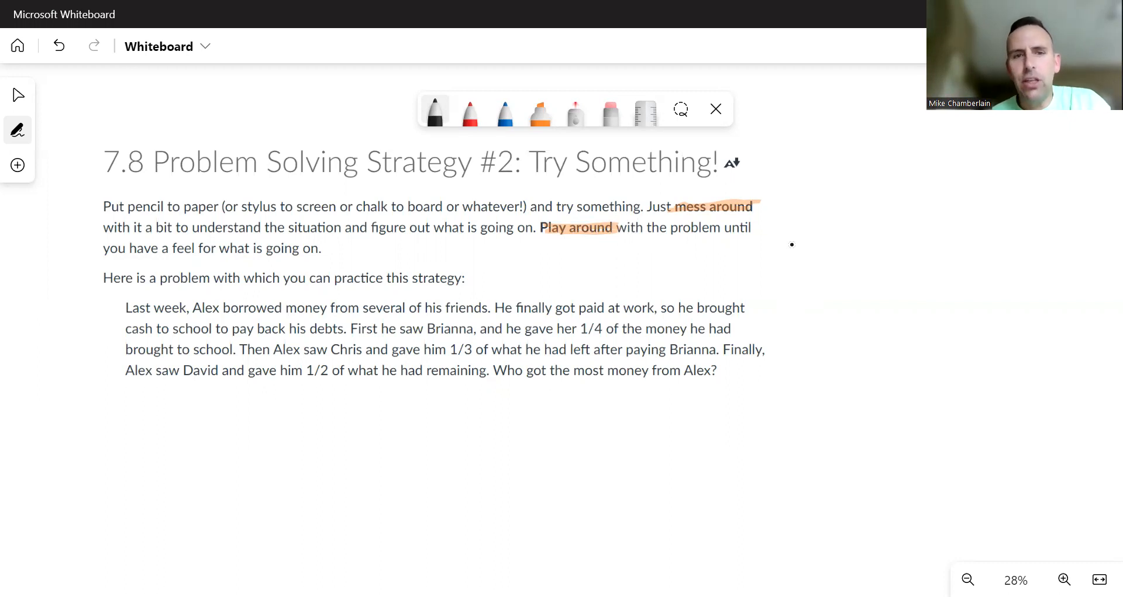
Draw a black ink loop around the highlighted words 'mess around'.
{"action": "left_click", "coordinate": [1063, 579]}
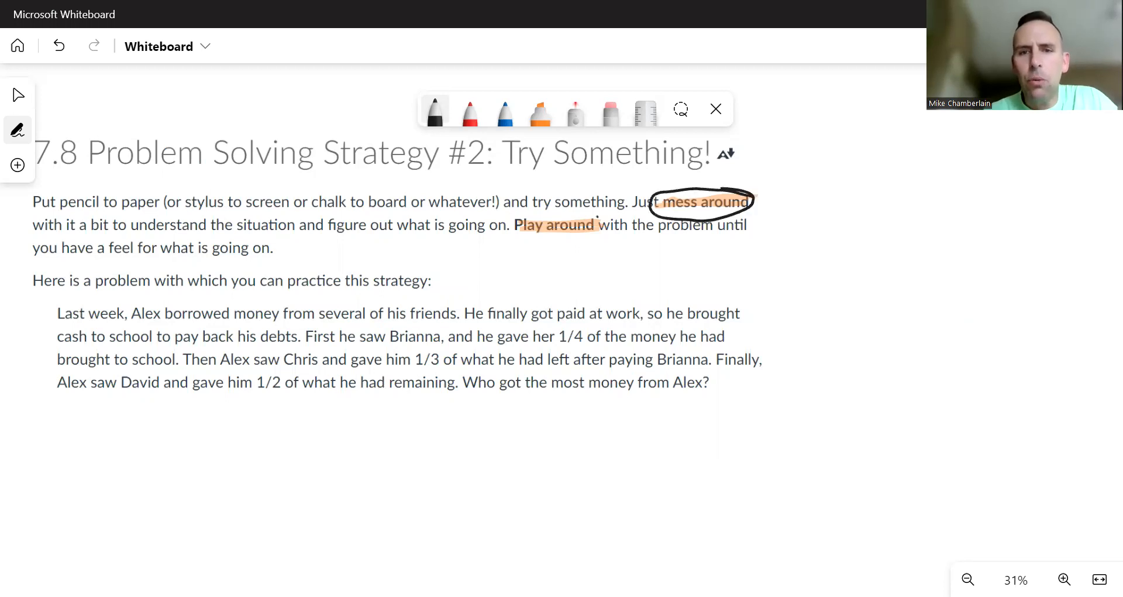
Circle 'Play around' and handwrite 'Read, Reread... understand.', underlining 'understand'.
{"action": "left_click_drag", "start_coordinate": [505, 225], "coordinate": [606, 247]}
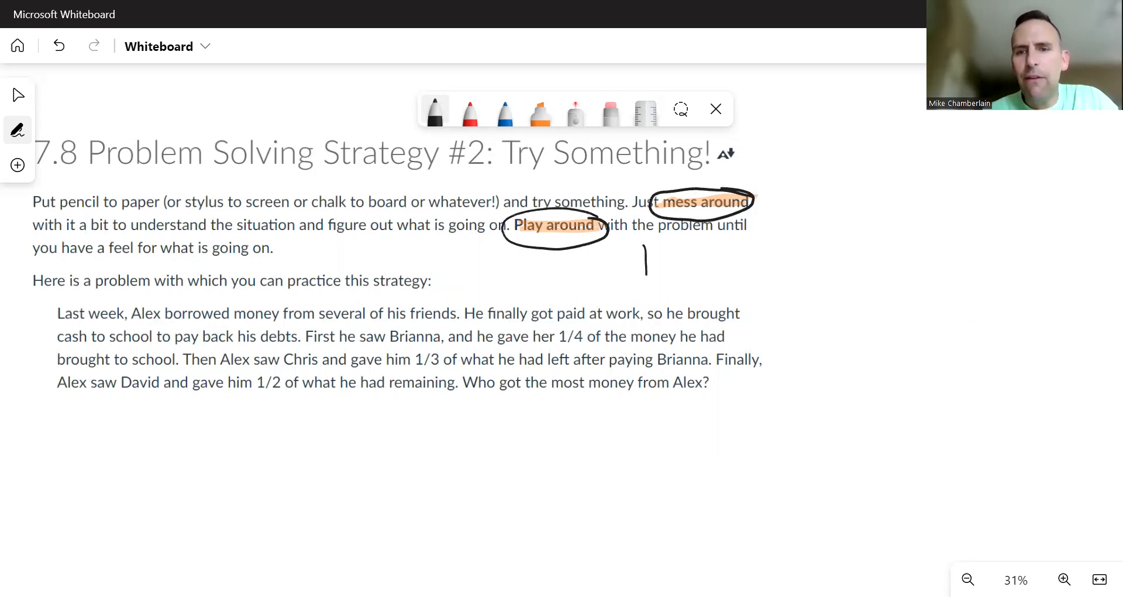
{"action": "left_click_drag", "start_coordinate": [648, 244], "coordinate": [724, 275]}
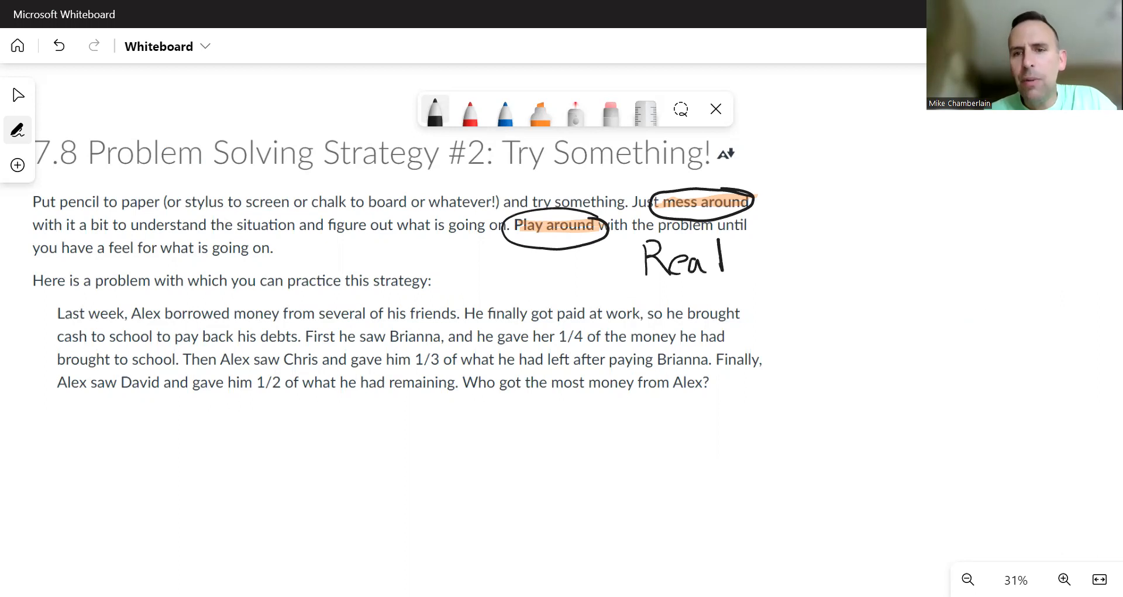
{"action": "left_click_drag", "start_coordinate": [710, 258], "coordinate": [791, 262]}
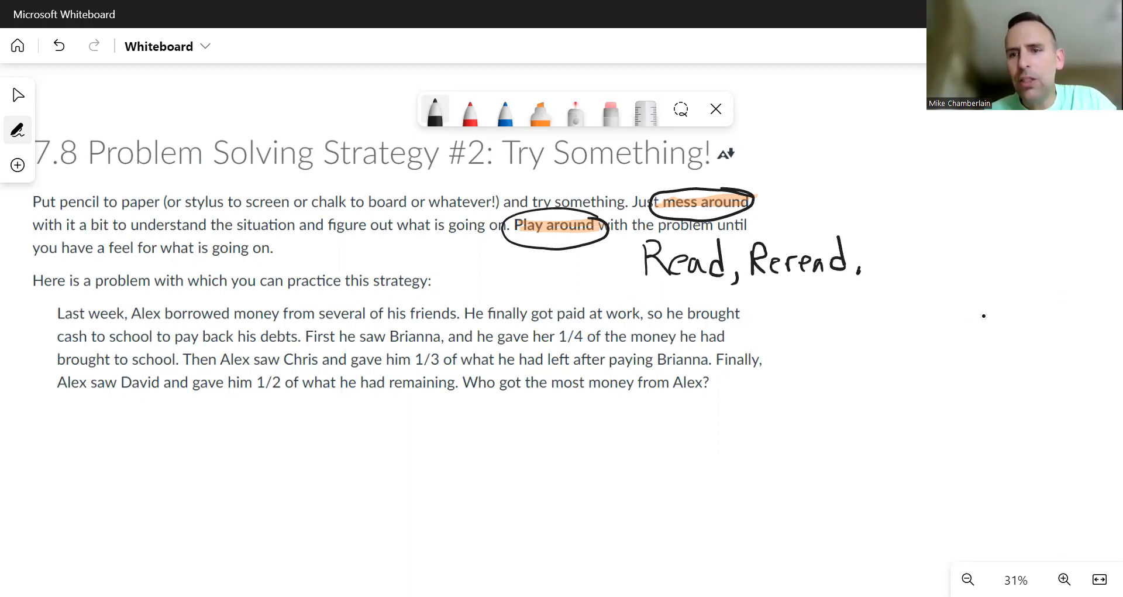
{"action": "left_click_drag", "start_coordinate": [856, 269], "coordinate": [889, 269]}
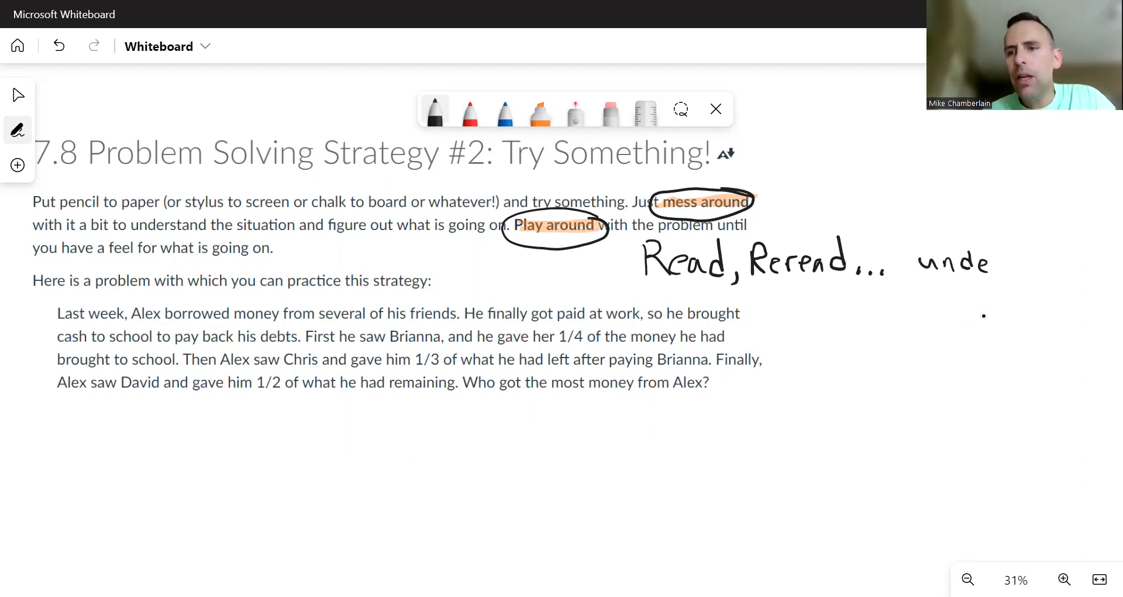
{"action": "left_click_drag", "start_coordinate": [988, 265], "coordinate": [1061, 269]}
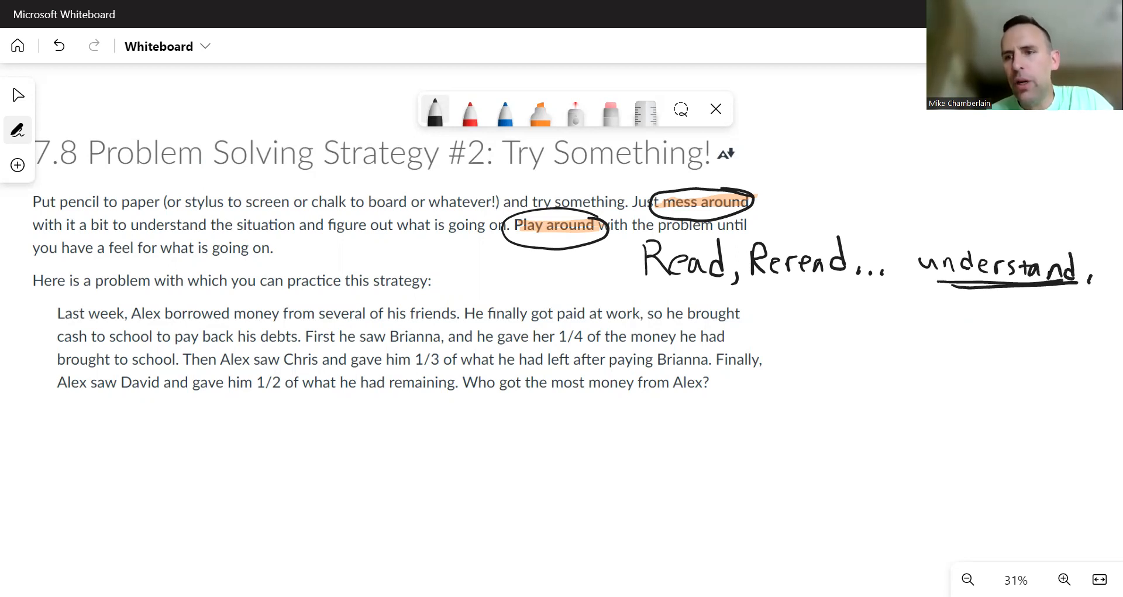
{"action": "left_click", "coordinate": [983, 315]}
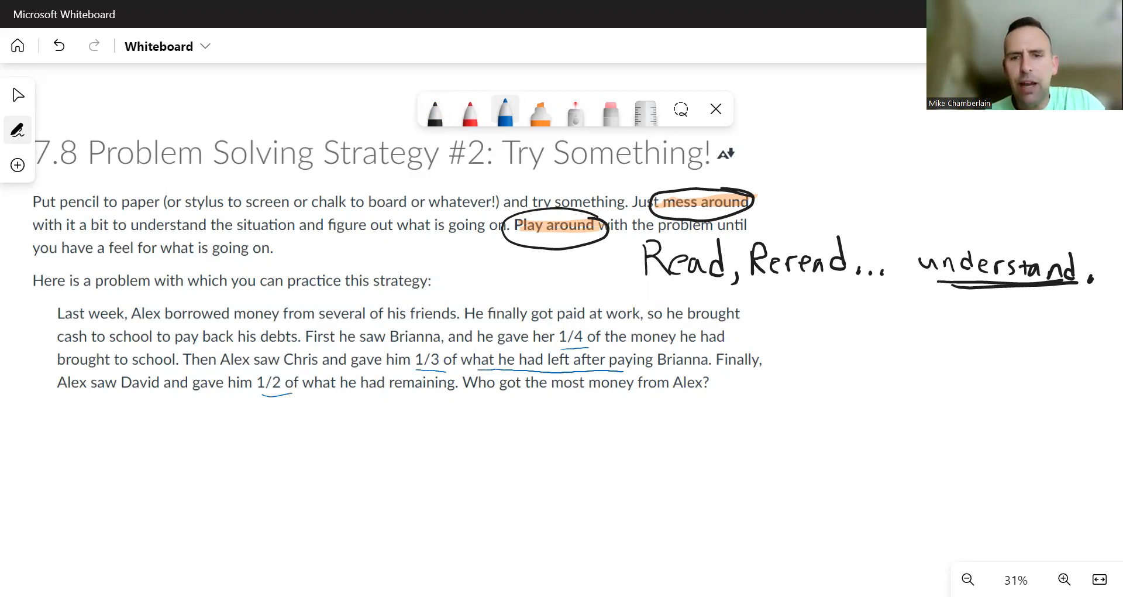
Underline 'what he had remaining' in blue ink.
{"action": "left_click_drag", "start_coordinate": [322, 398], "coordinate": [440, 396]}
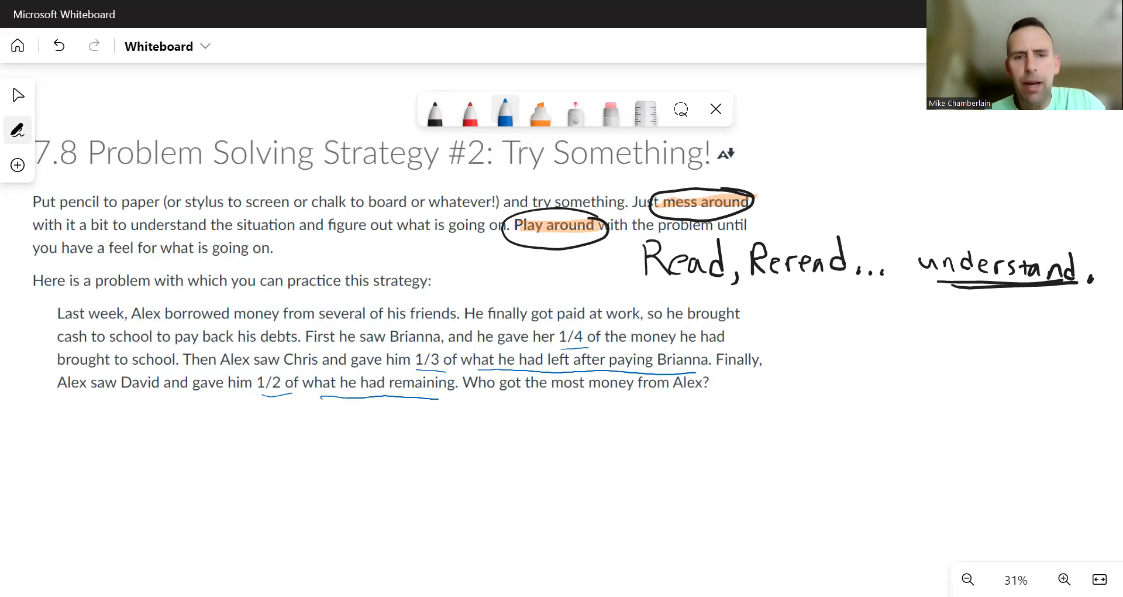
{"action": "left_click", "coordinate": [984, 316]}
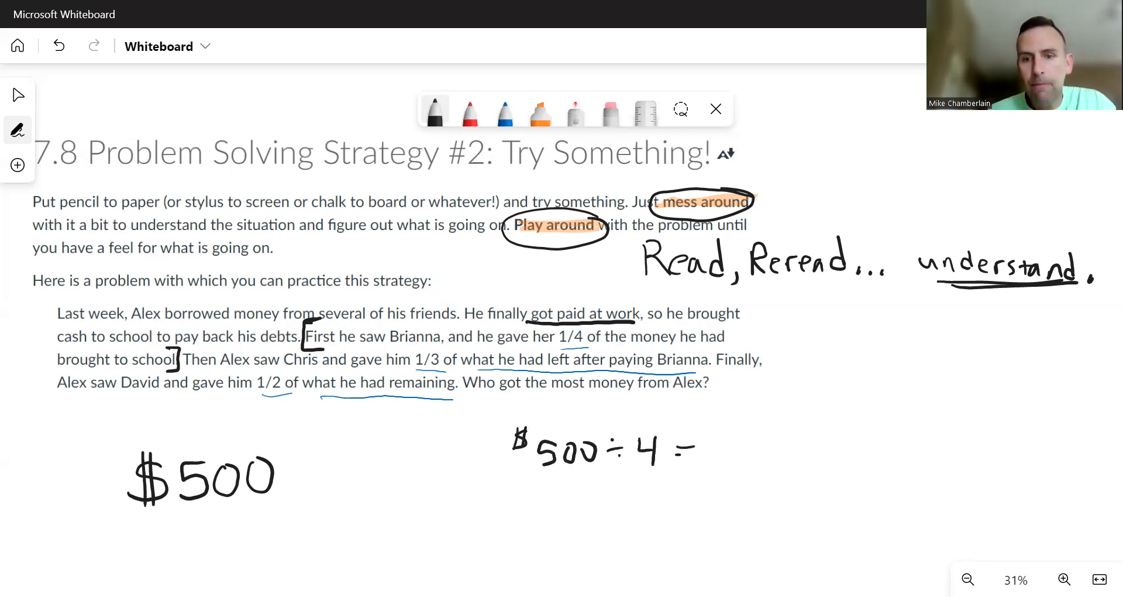
Label the first calculation 'Brianna' and write its '= $375' result.
{"action": "left_click_drag", "start_coordinate": [673, 451], "coordinate": [692, 451]}
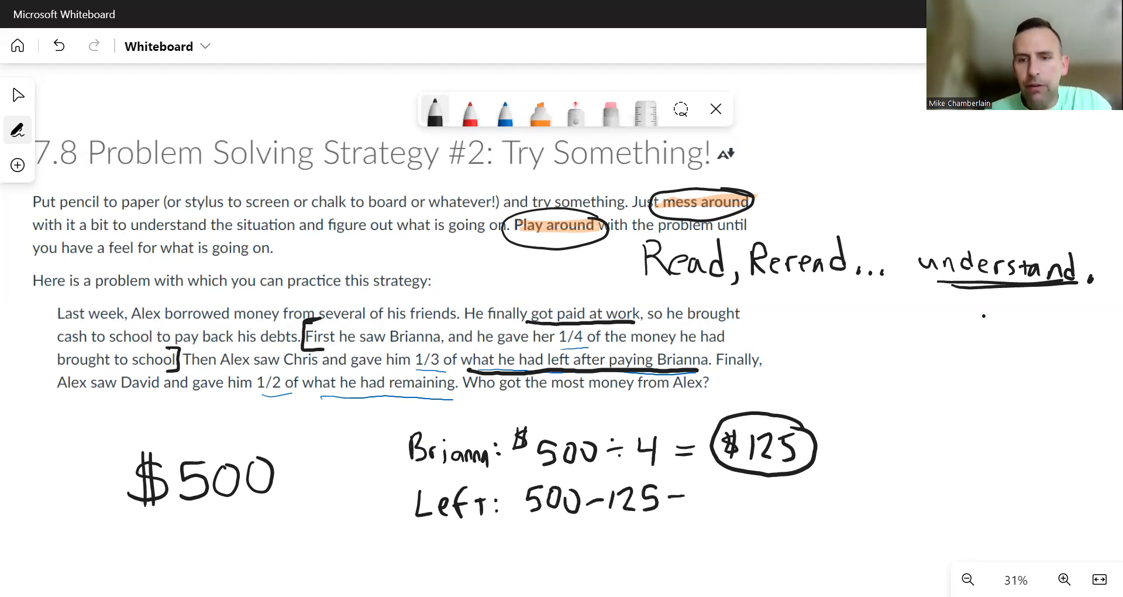
{"action": "type", "text": "= $3"}
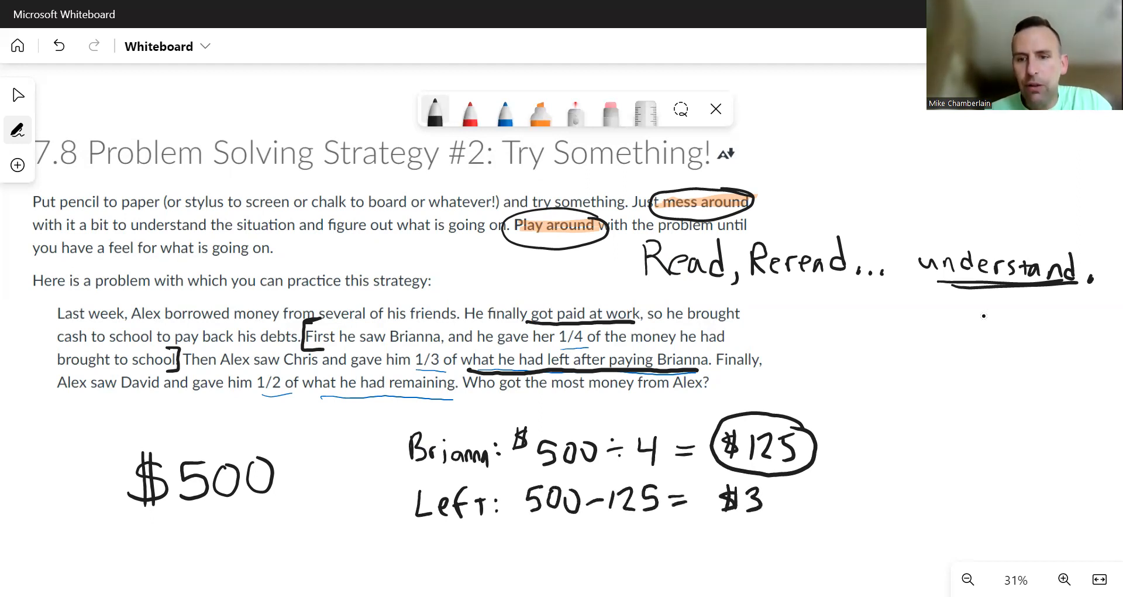
{"action": "type", "text": "75"}
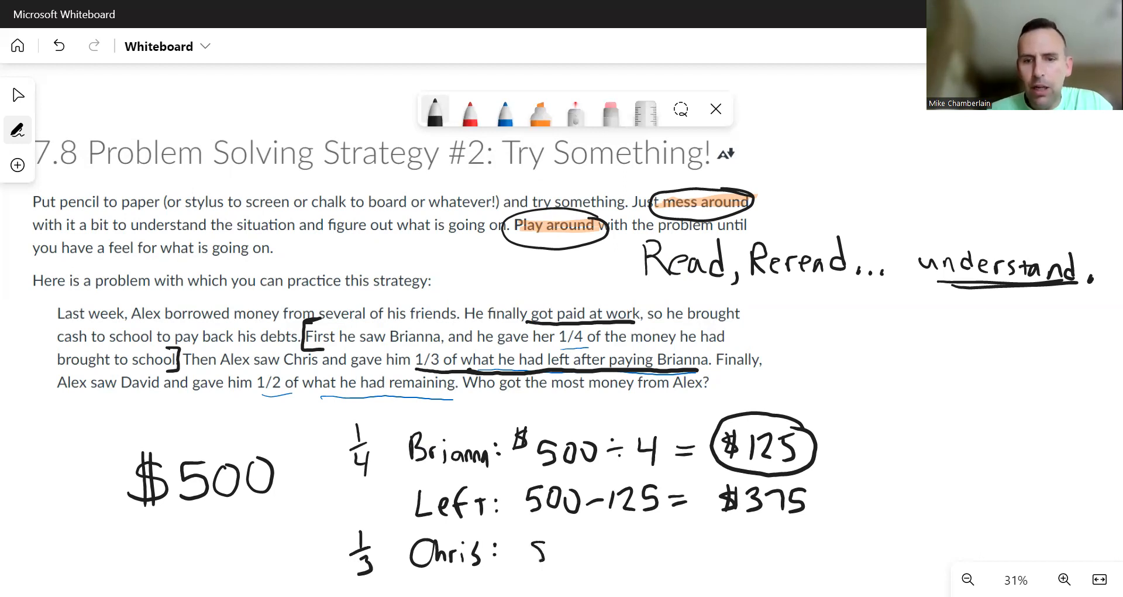
Write Chris's $375 working and the $250 left, then begin David's '250 ÷' line.
{"action": "type", "text": "$375 ÷ 3 = $125"}
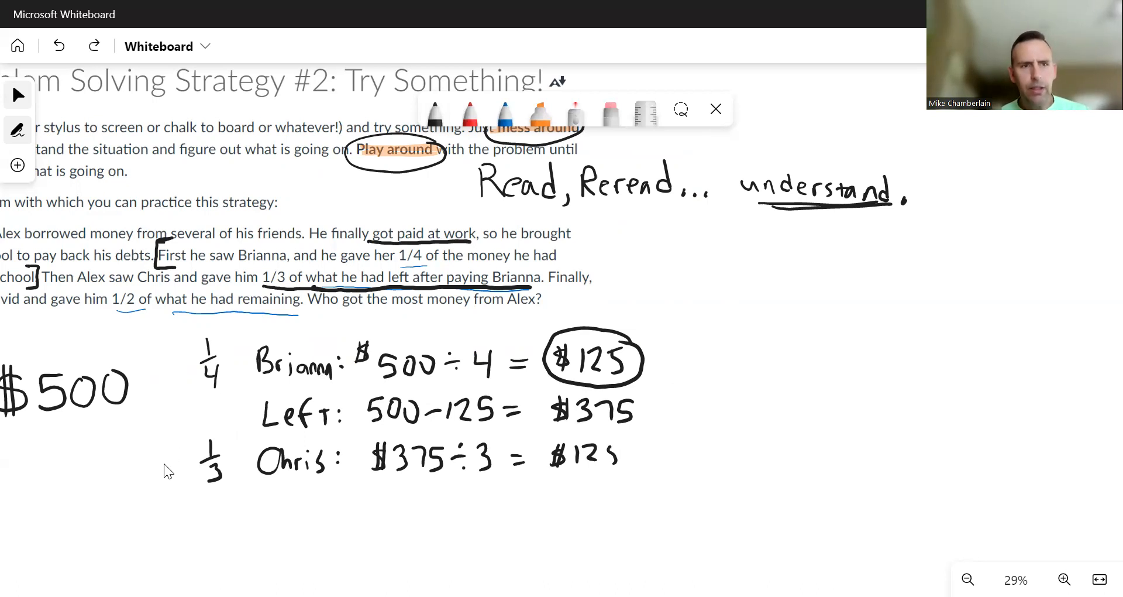
{"action": "mouse_move", "coordinate": [64, 494]}
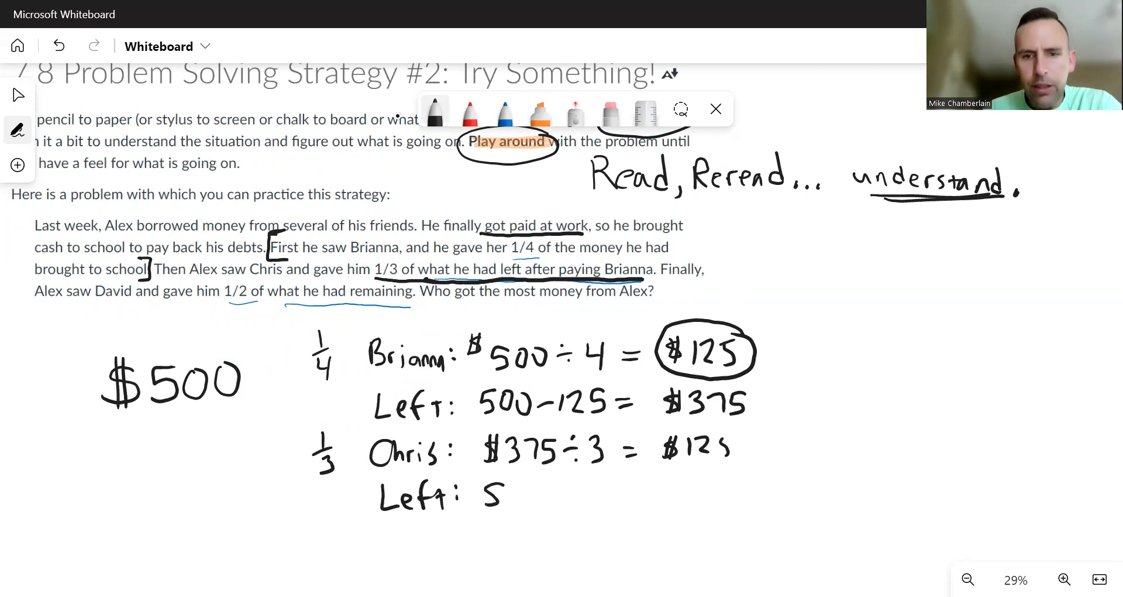
{"action": "type", "text": "$375 - $125 ="}
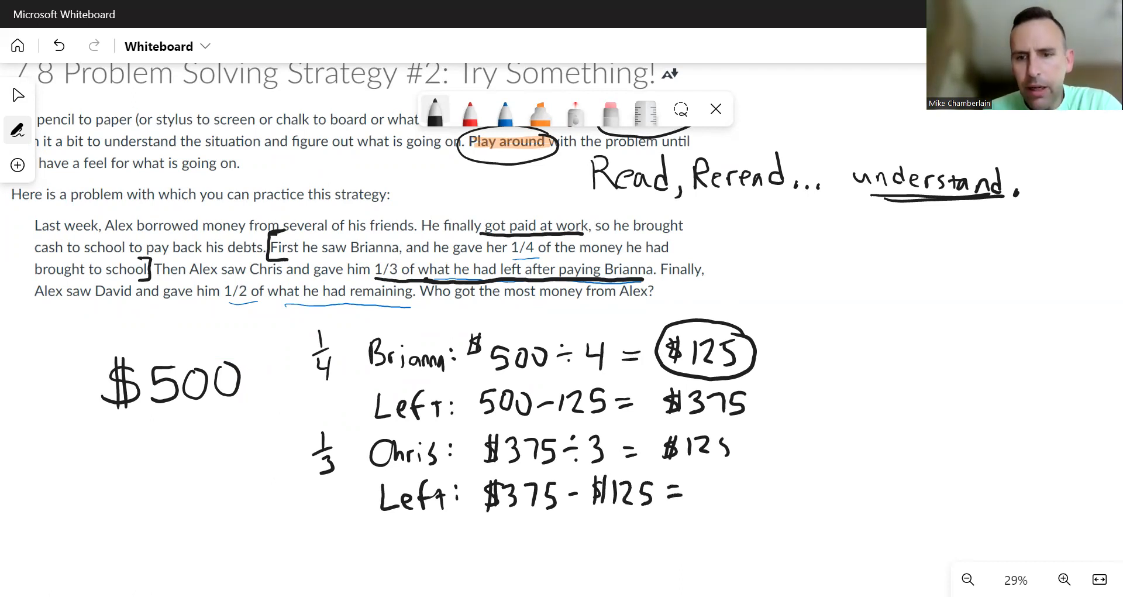
{"action": "type", "text": "$250"}
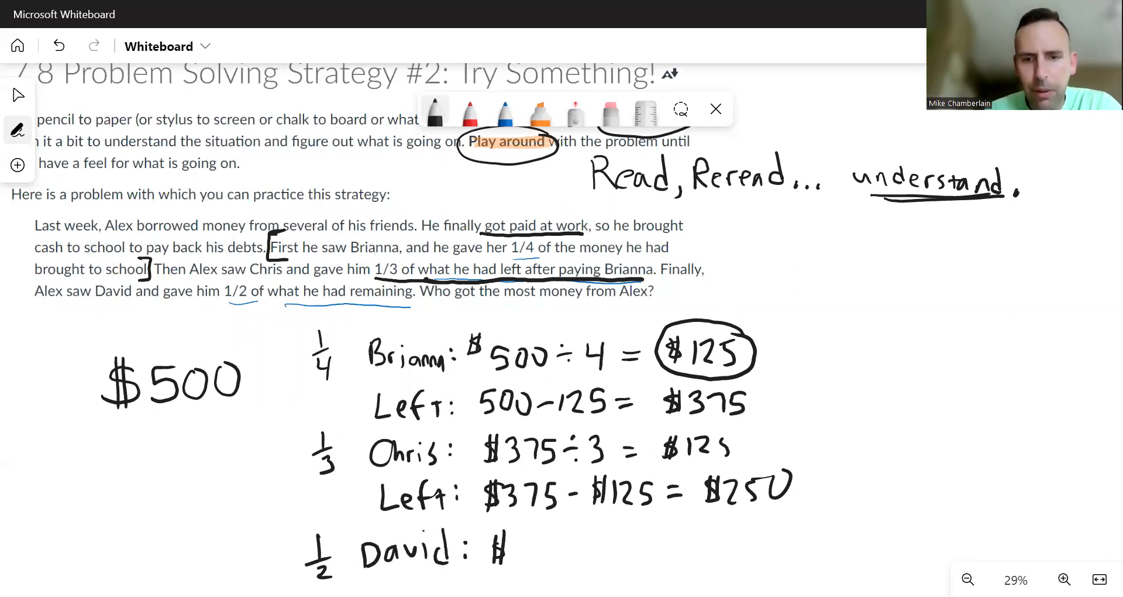
{"action": "type", "text": "250 ÷ 2 = $125"}
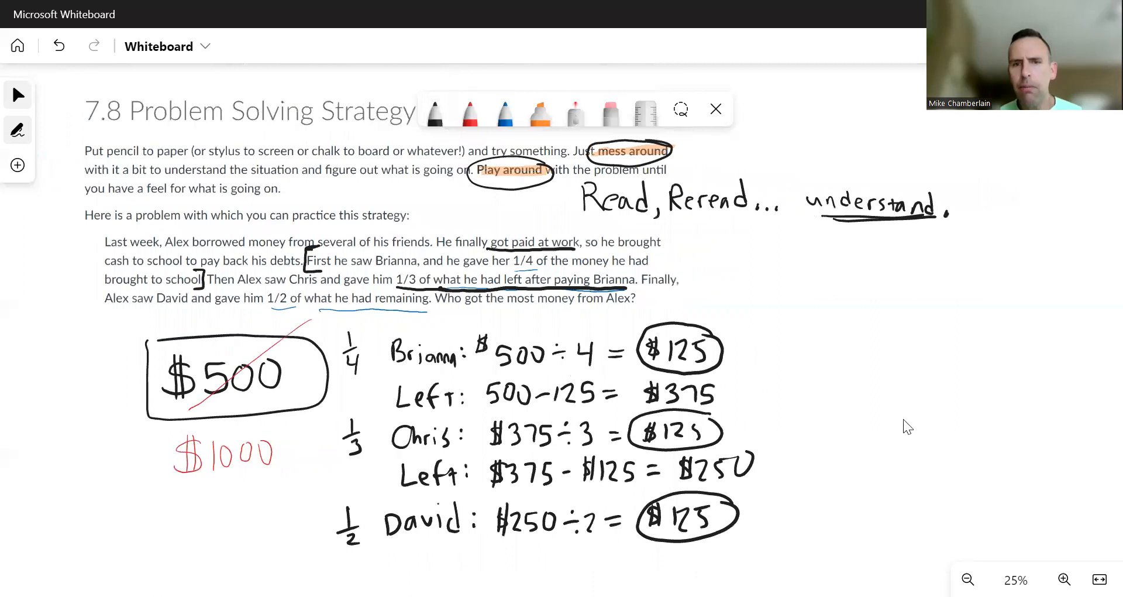
Scroll right to find empty space beside the finished payment calculations.
{"action": "scroll", "scroll_direction": "right", "scroll_amount": 3}
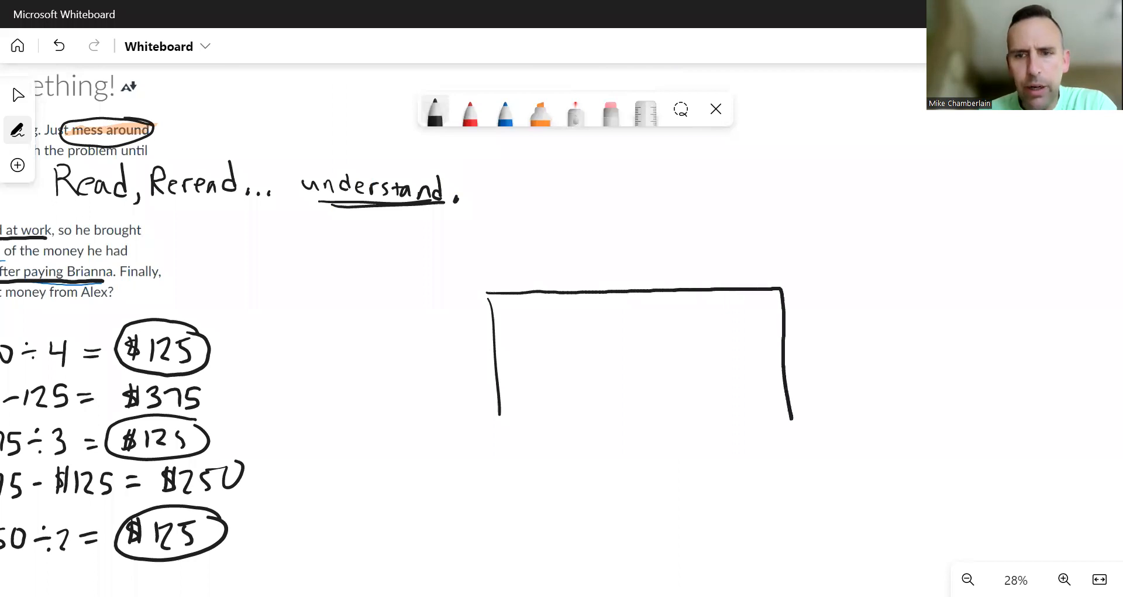
Close the rectangle, label it $500, and write $125 under Brianna.
{"action": "left_click_drag", "start_coordinate": [498, 402], "coordinate": [792, 419]}
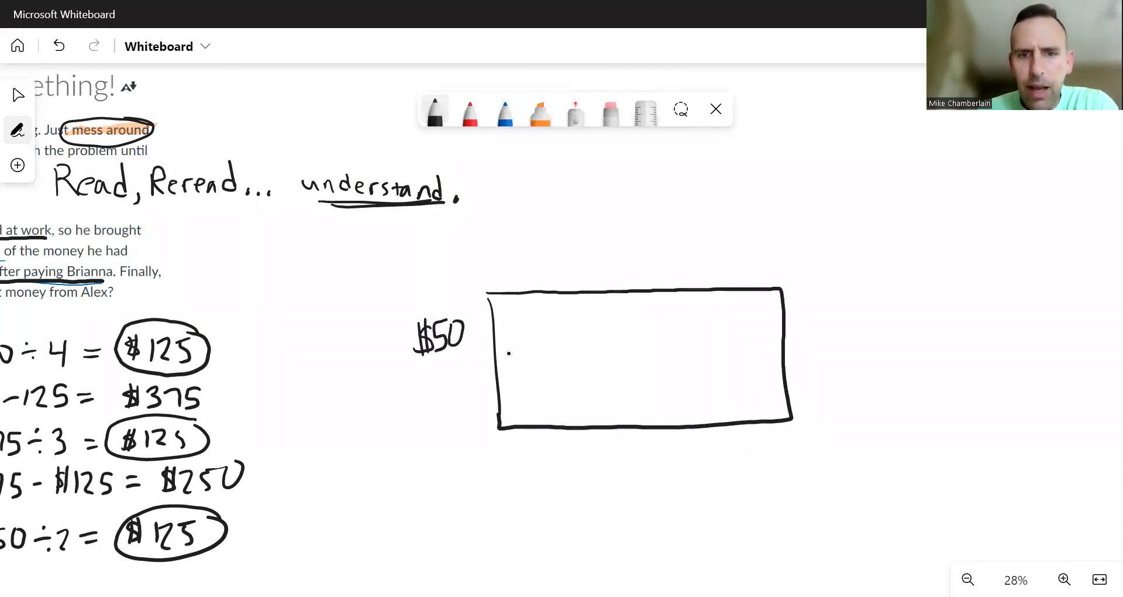
{"action": "left_click_drag", "start_coordinate": [466, 333], "coordinate": [473, 352]}
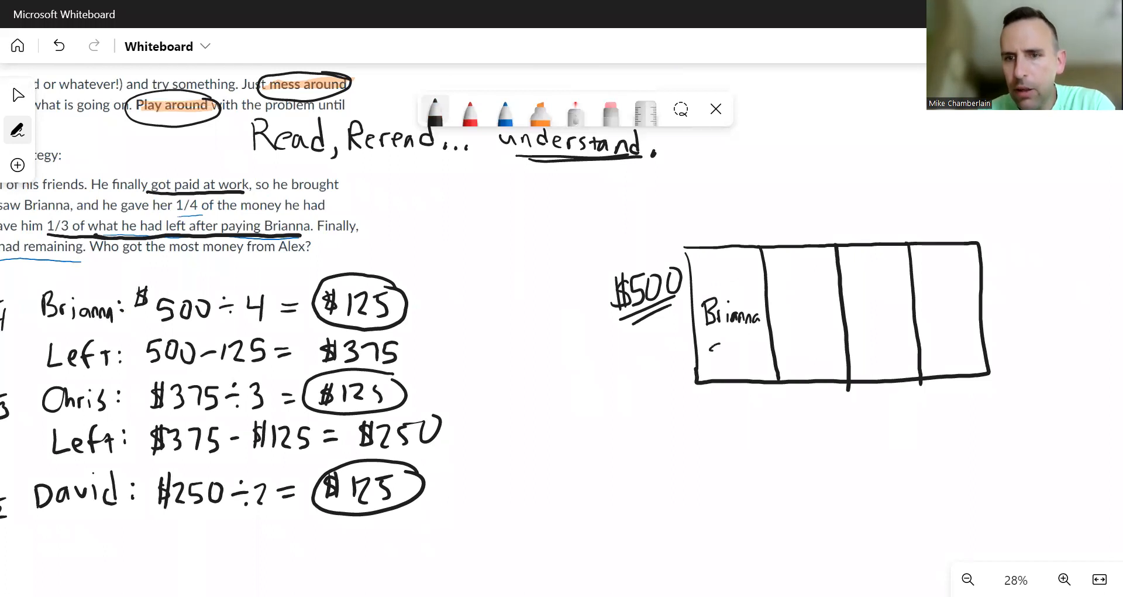
{"action": "left_click_drag", "start_coordinate": [709, 351], "coordinate": [752, 354]}
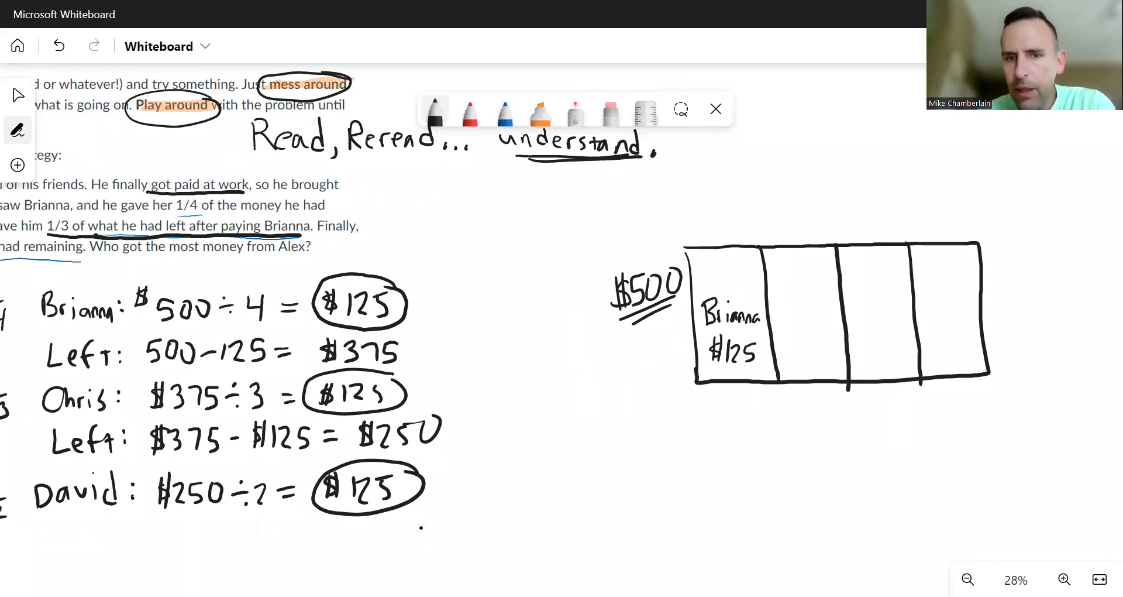
{"action": "left_click", "coordinate": [540, 109]}
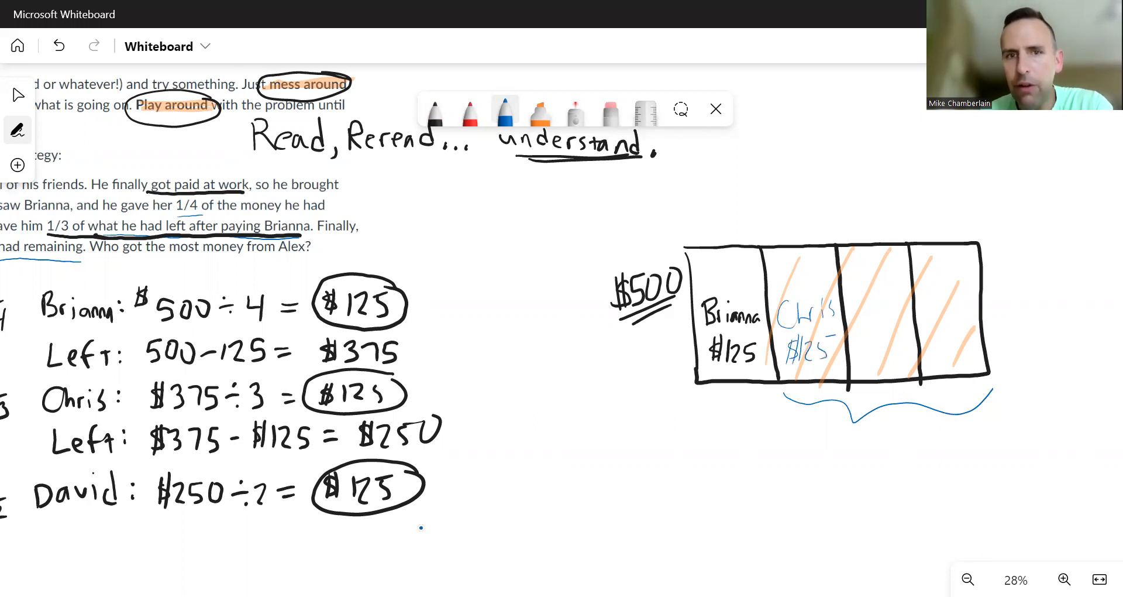
Change pen colours and begin writing David's label in the third part.
{"action": "left_click", "coordinate": [469, 109]}
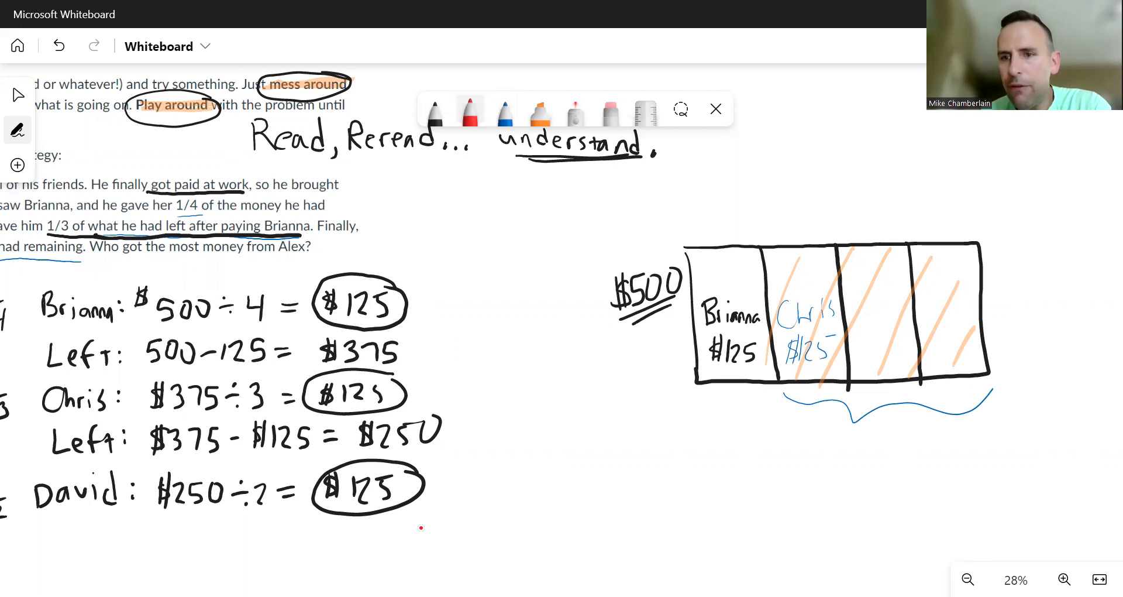
{"action": "left_click", "coordinate": [540, 109]}
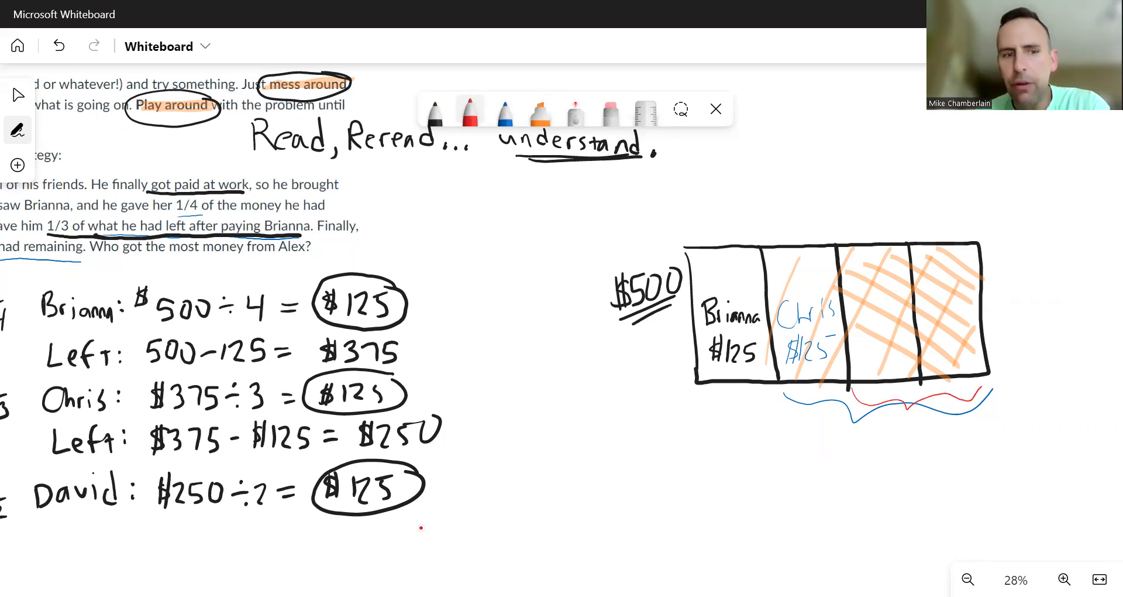
{"action": "left_click_drag", "start_coordinate": [859, 308], "coordinate": [892, 319]}
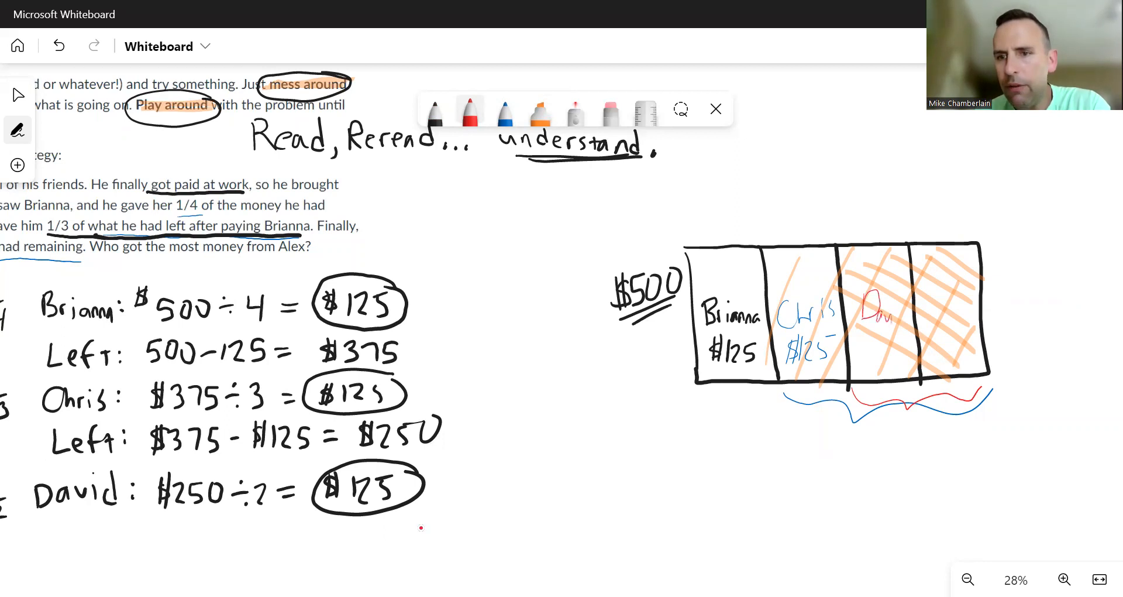